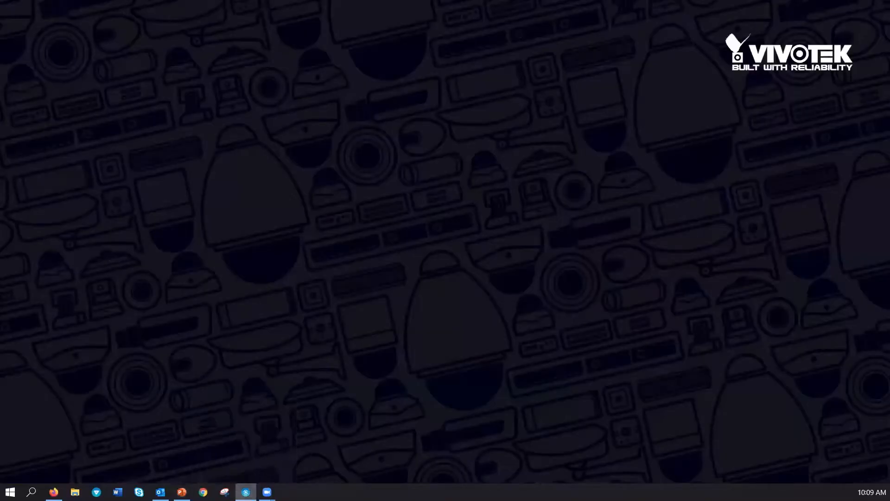
Step: Launch VIVOTEK Shepherd and rescan the network to list the nine devices
{"action": "left_click", "coordinate": [245, 491]}
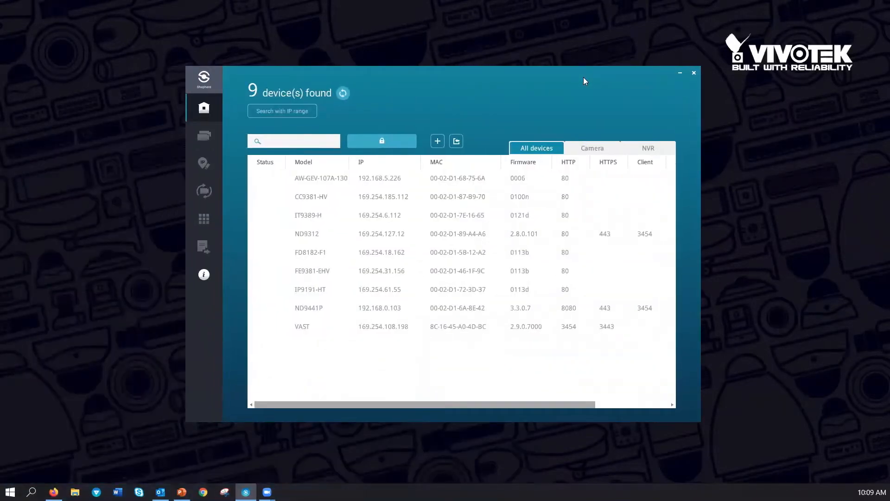
{"action": "left_click", "coordinate": [342, 93]}
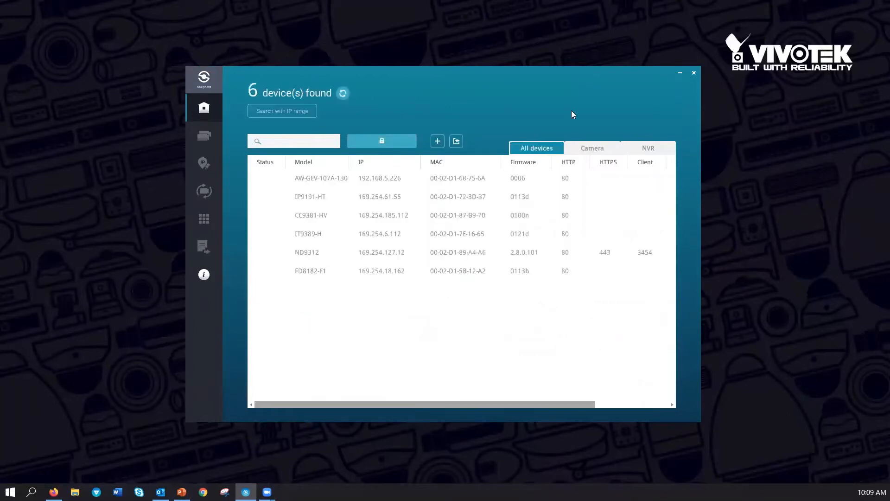
{"action": "left_click", "coordinate": [342, 93]}
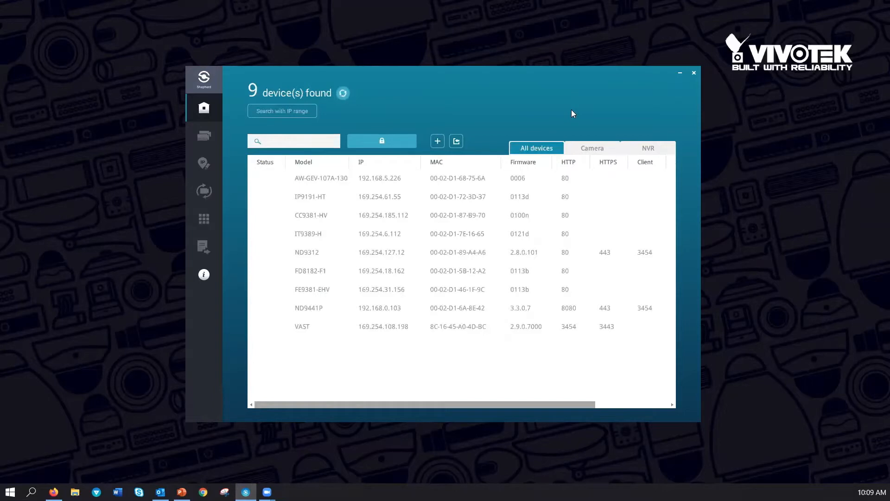
{"action": "mouse_move", "coordinate": [379, 213]}
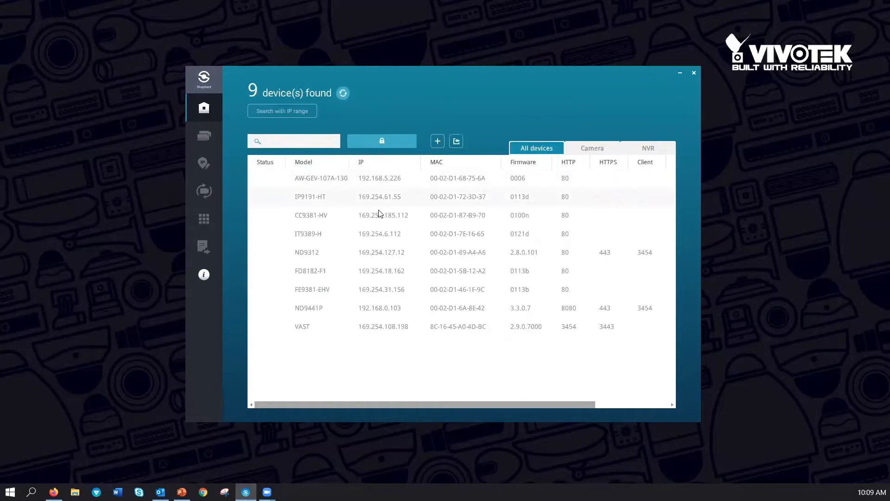
{"action": "mouse_move", "coordinate": [399, 203]}
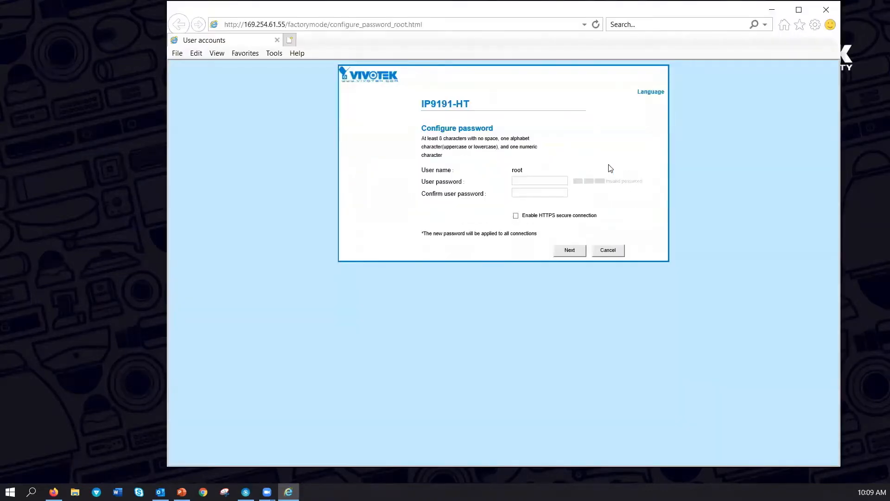
{"action": "mouse_move", "coordinate": [444, 243]}
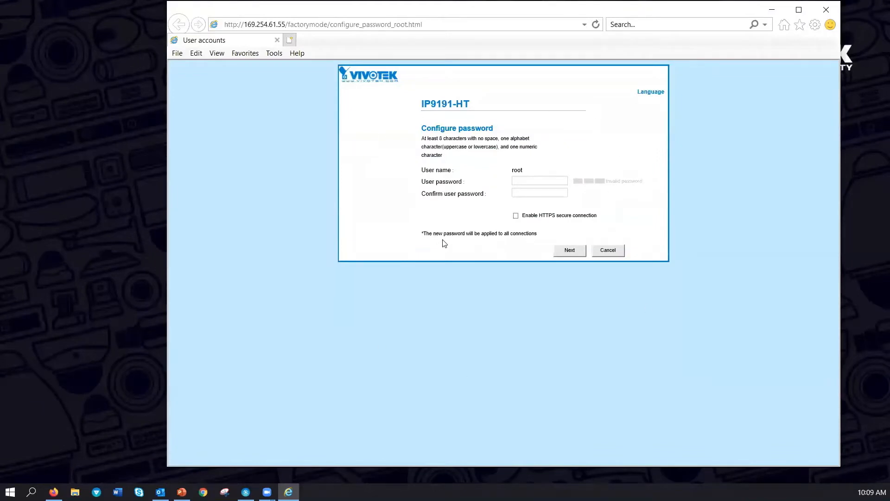
{"action": "mouse_move", "coordinate": [473, 228]}
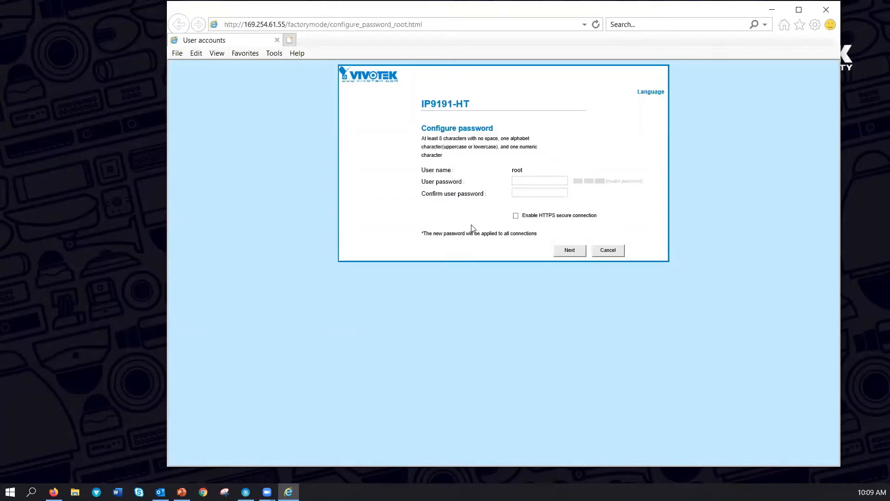
{"action": "mouse_move", "coordinate": [827, 10]}
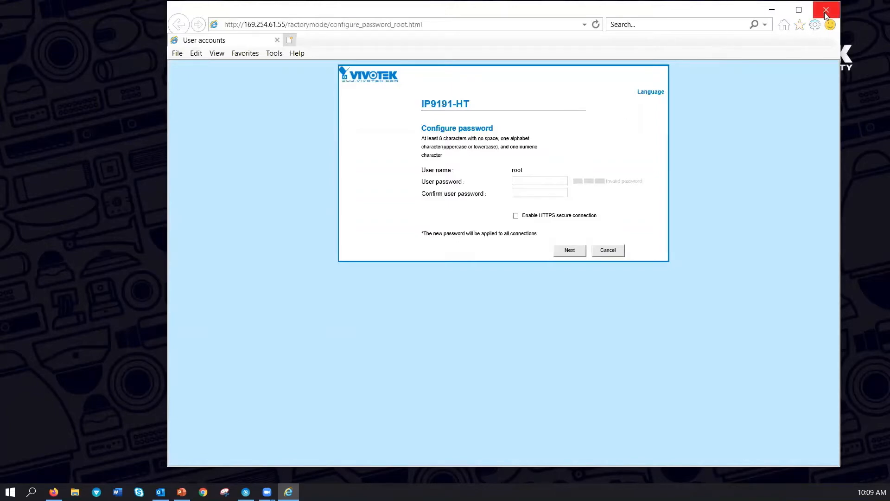
Step: Close the IP9191-HT password setup page in Internet Explorer
{"action": "left_click", "coordinate": [825, 10]}
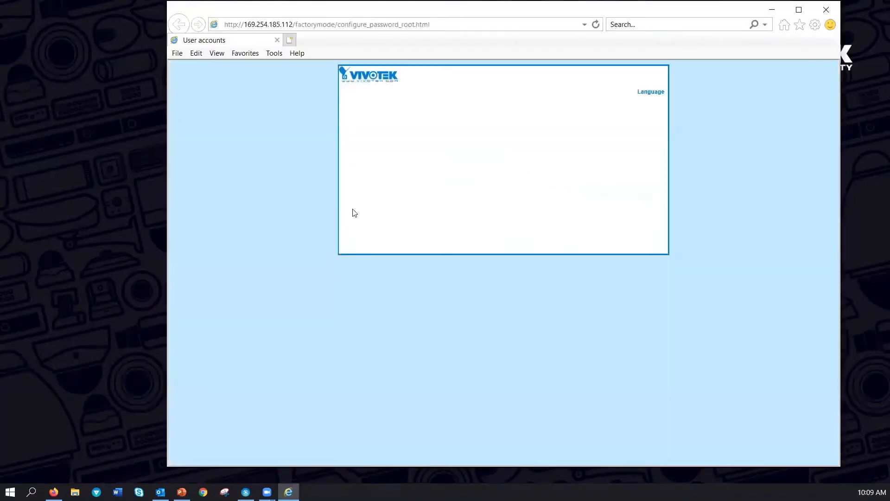
{"action": "mouse_move", "coordinate": [474, 255]}
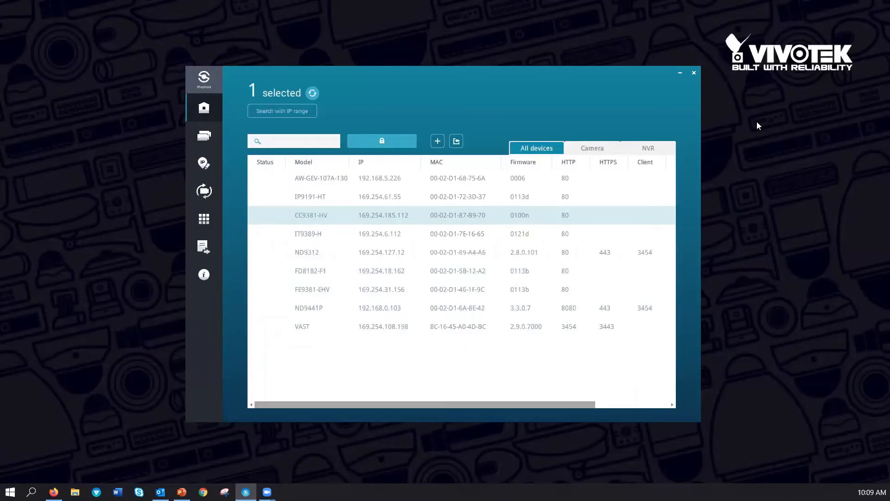
{"action": "mouse_move", "coordinate": [761, 121]}
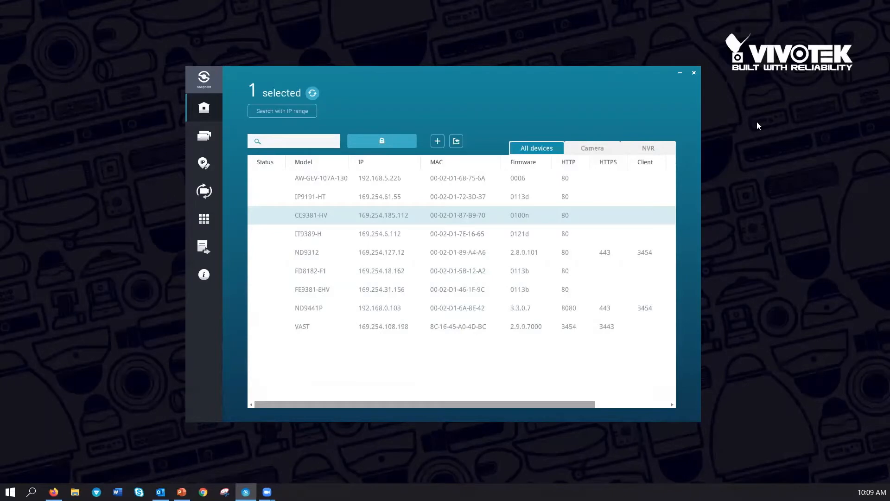
{"action": "mouse_move", "coordinate": [592, 196]}
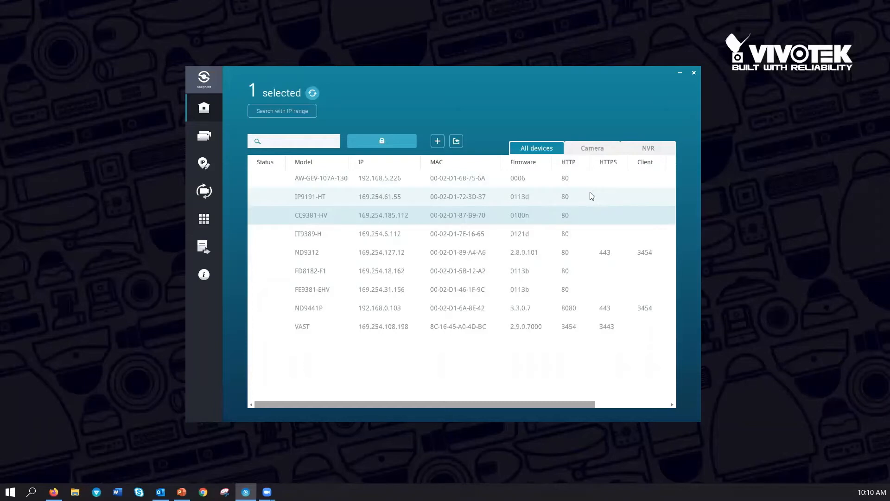
{"action": "mouse_move", "coordinate": [326, 199]}
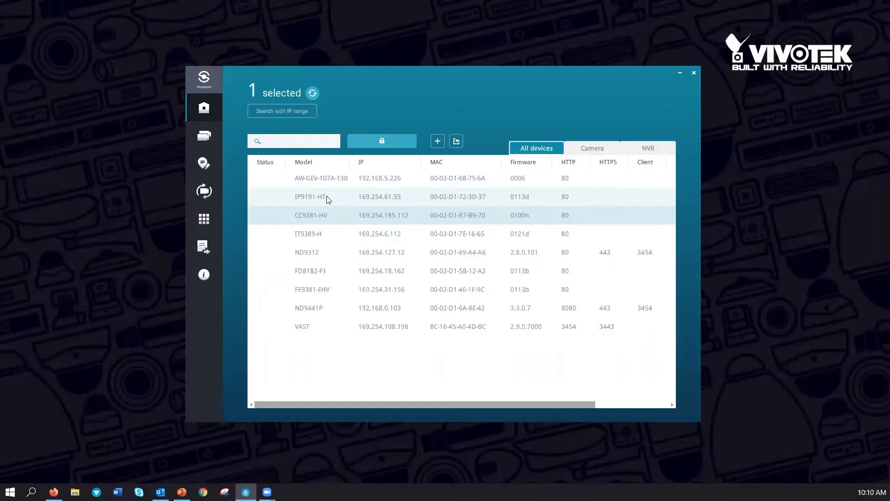
{"action": "mouse_move", "coordinate": [341, 198]}
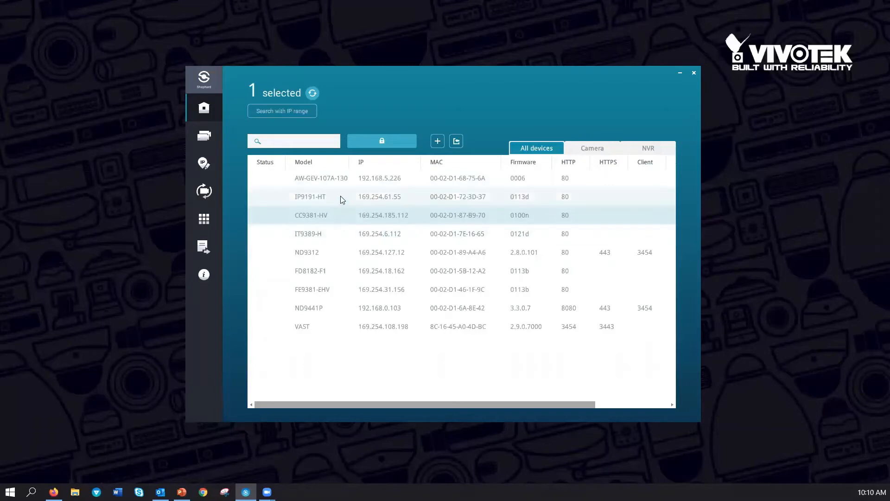
Step: Ctrl-add the IP9191-HT camera to the CC9381-HV selection
{"action": "left_click", "coordinate": [310, 197]}
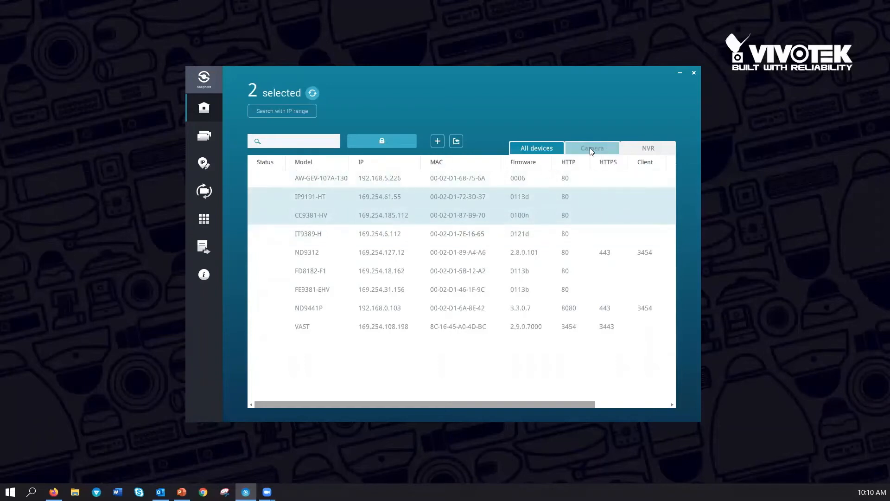
{"action": "left_click", "coordinate": [591, 148]}
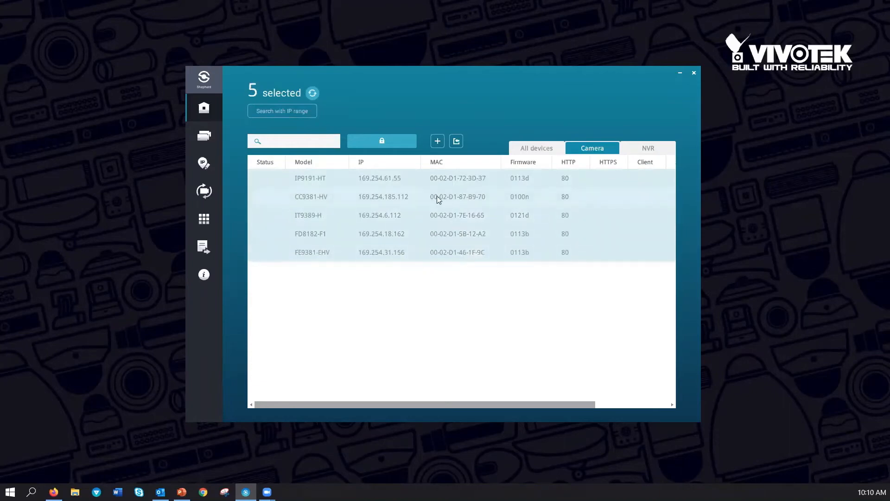
{"action": "mouse_move", "coordinate": [371, 235]}
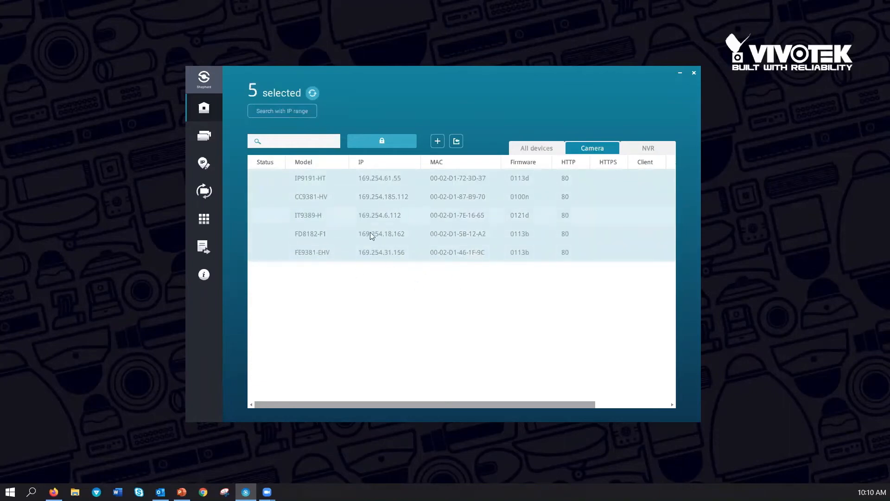
{"action": "mouse_move", "coordinate": [305, 217]}
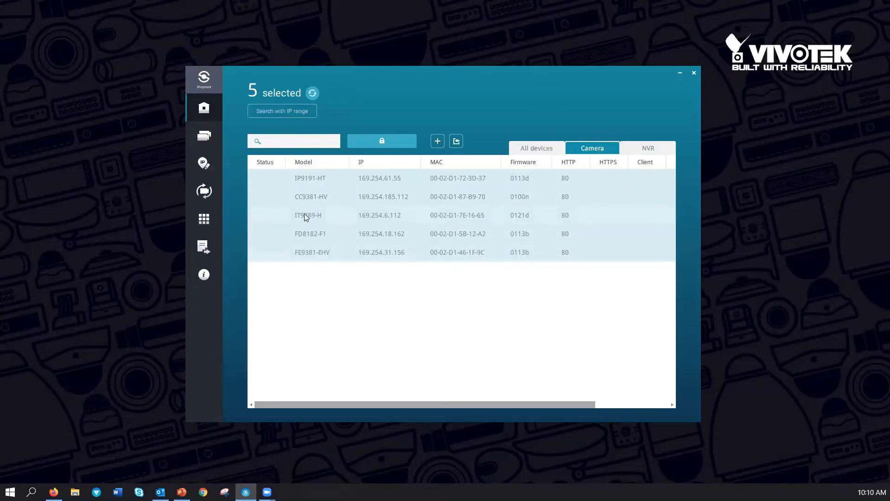
{"action": "mouse_move", "coordinate": [203, 309]}
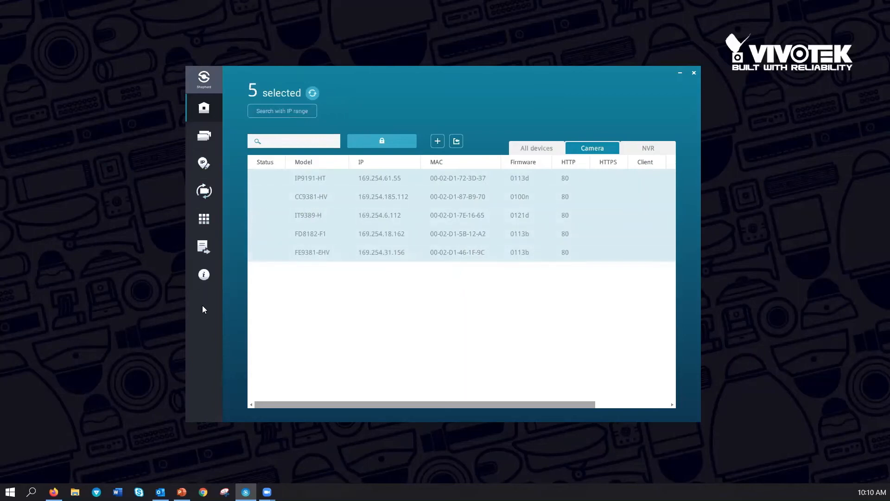
{"action": "mouse_move", "coordinate": [384, 217]}
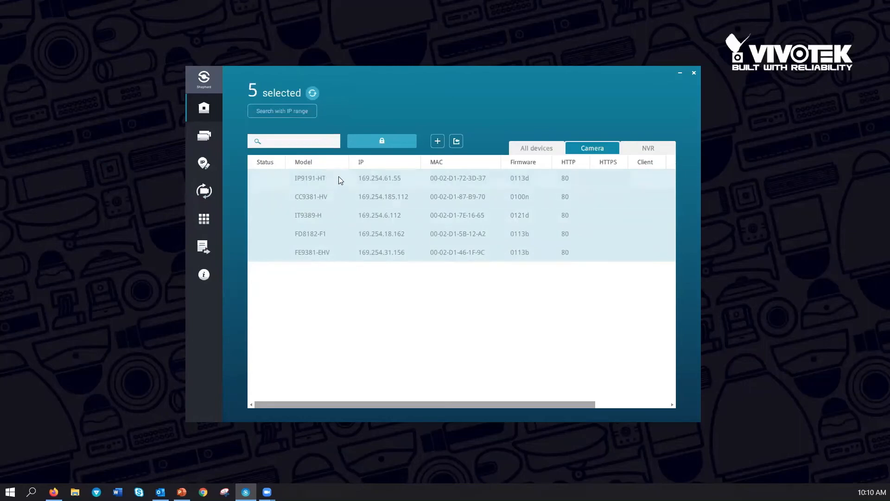
{"action": "mouse_move", "coordinate": [334, 182]}
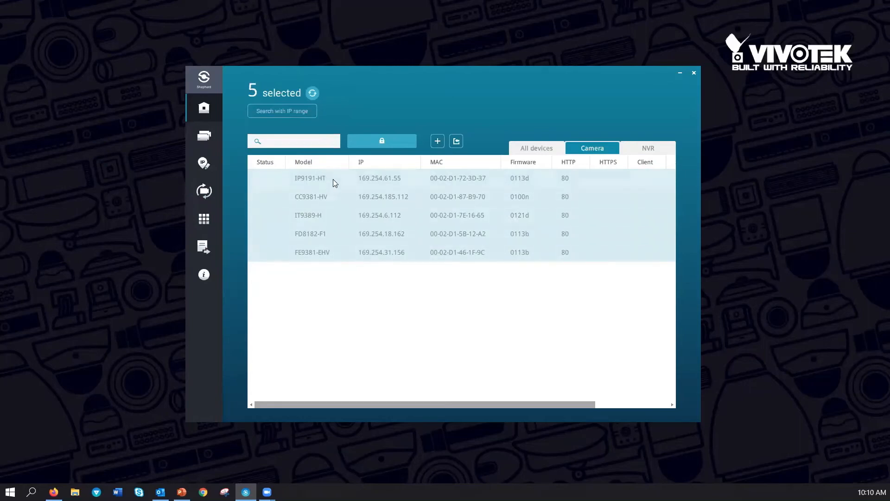
{"action": "mouse_move", "coordinate": [336, 177]}
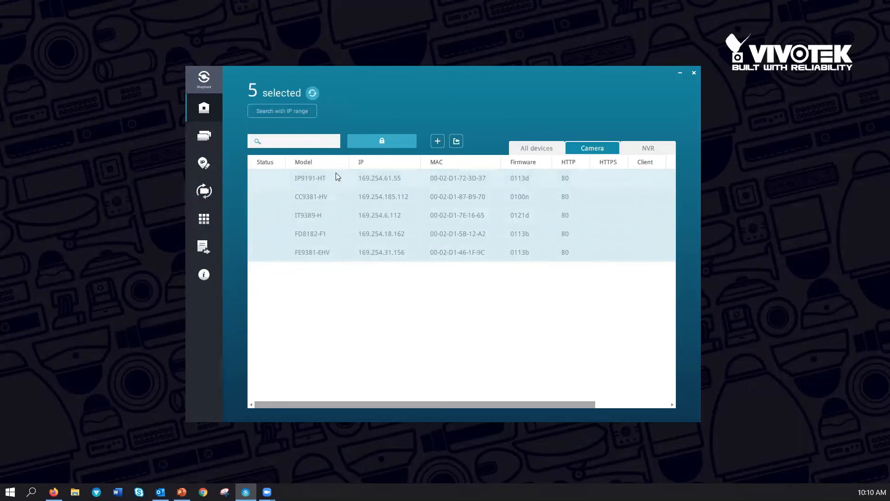
{"action": "mouse_move", "coordinate": [338, 158]}
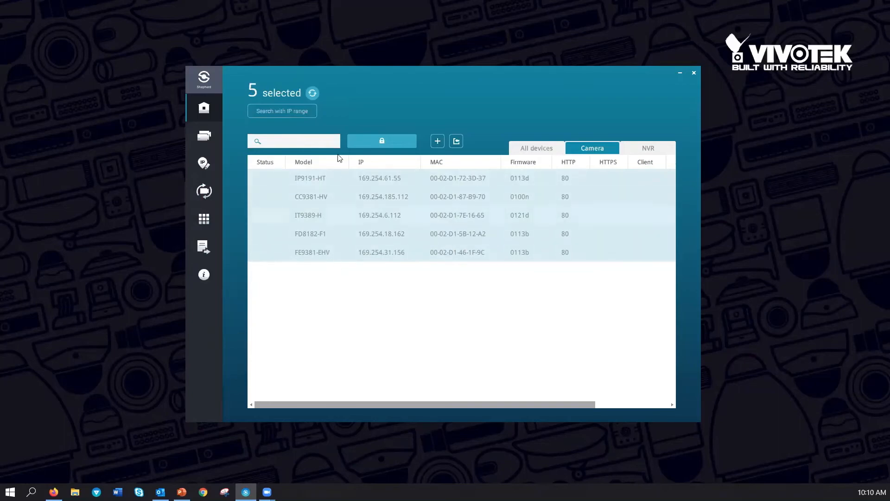
{"action": "mouse_move", "coordinate": [410, 190]}
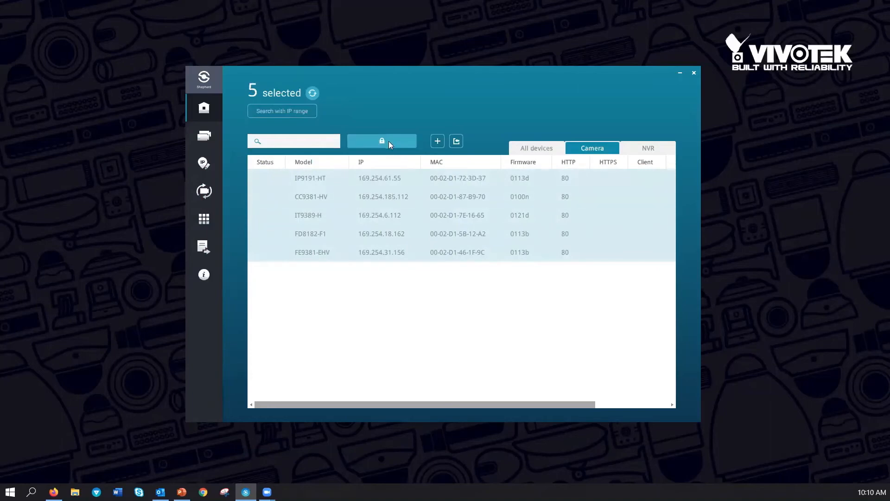
Step: Authorize all five selected cameras with user name root and an empty password
{"action": "left_click", "coordinate": [382, 141]}
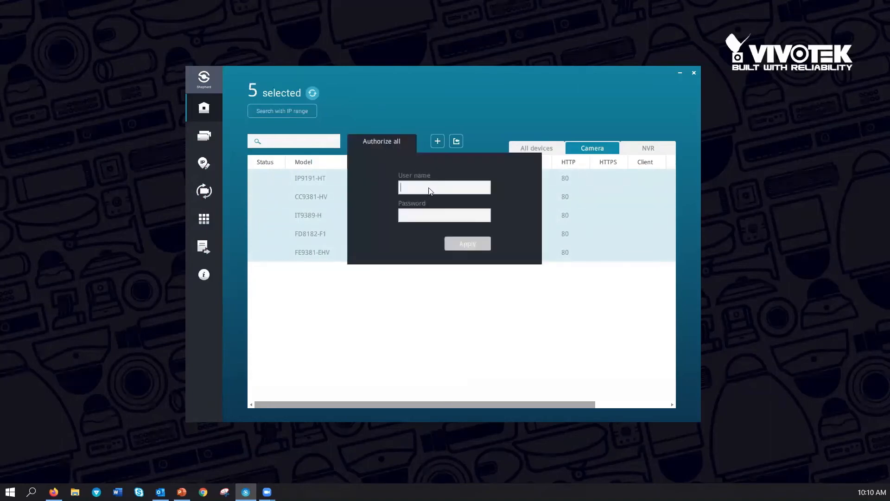
{"action": "type", "text": "rot"}
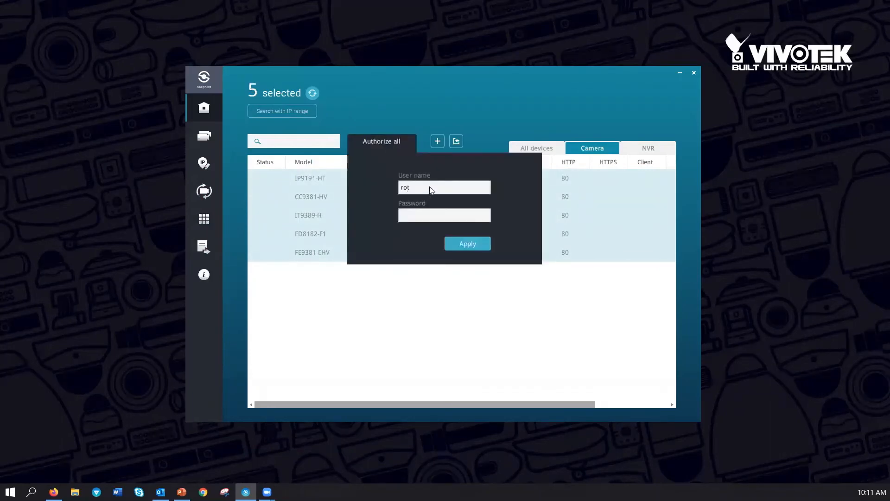
{"action": "type", "text": "o"}
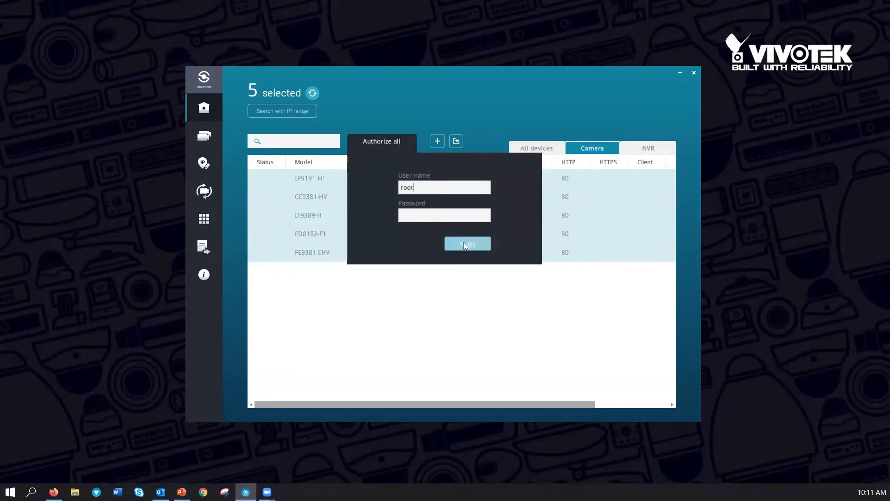
{"action": "left_click", "coordinate": [467, 244]}
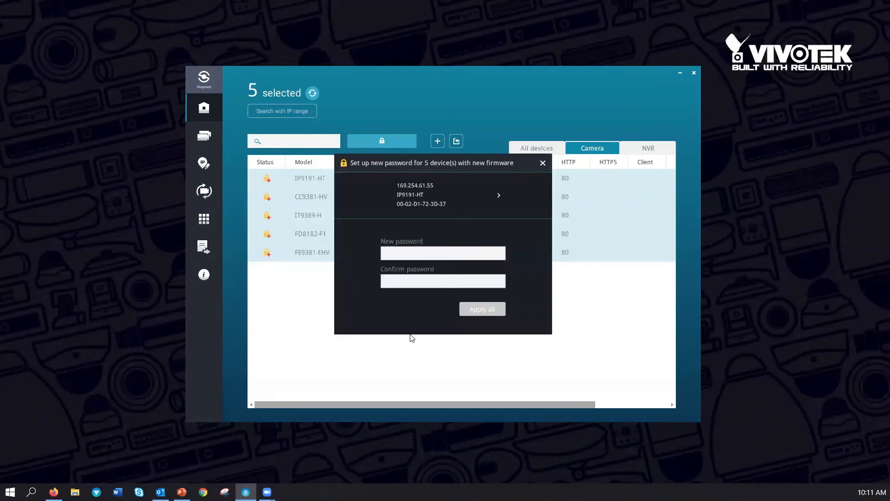
{"action": "mouse_move", "coordinate": [340, 273]}
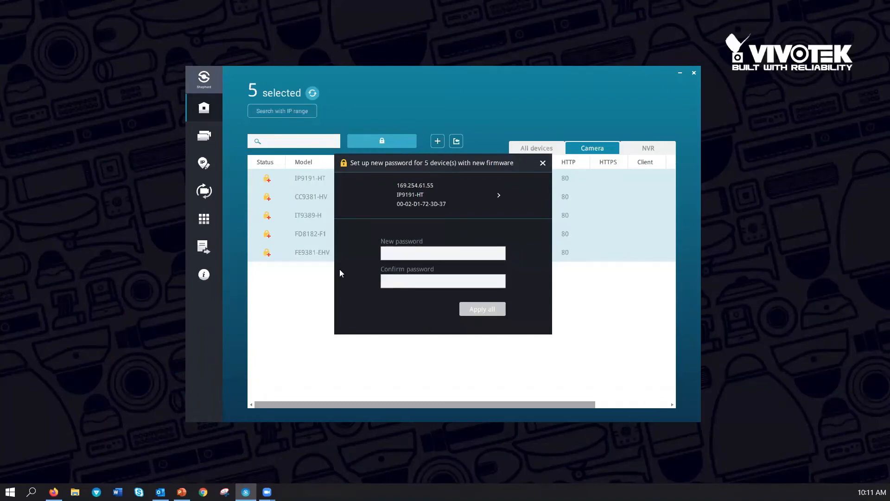
{"action": "mouse_move", "coordinate": [300, 237]}
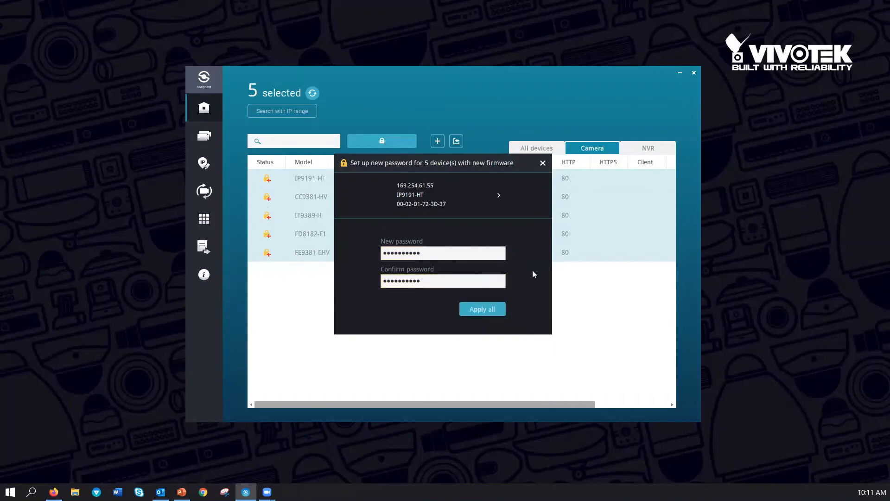
Step: Apply the entered new root password to all five cameras
{"action": "left_click", "coordinate": [481, 309]}
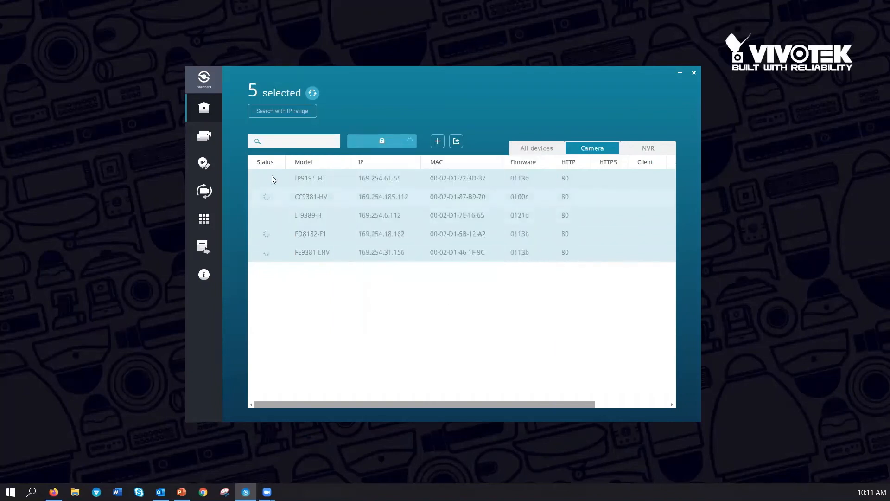
{"action": "mouse_move", "coordinate": [270, 273]}
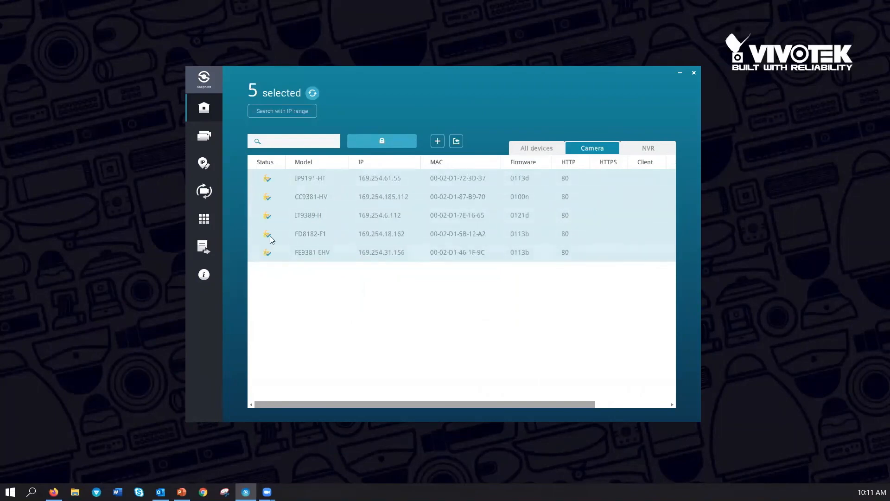
{"action": "mouse_move", "coordinate": [379, 220]}
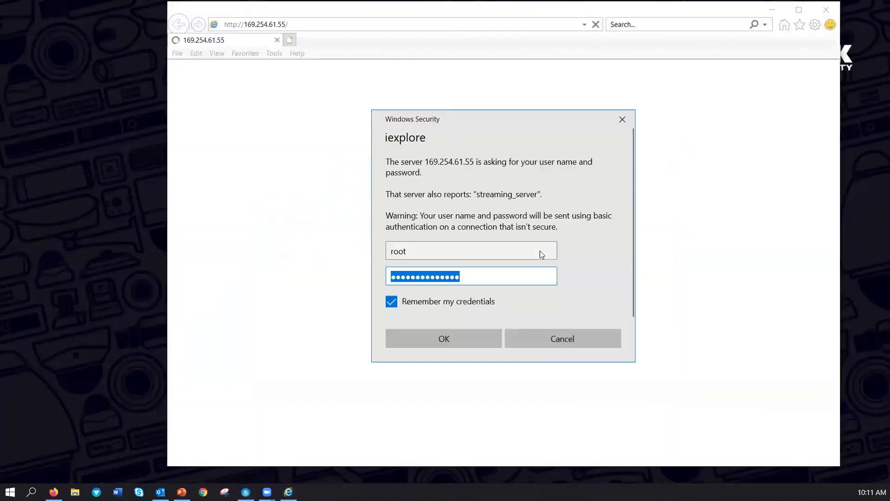
Step: Submit root and the new password in the 169.254.61.55 login prompt
{"action": "left_click", "coordinate": [443, 338]}
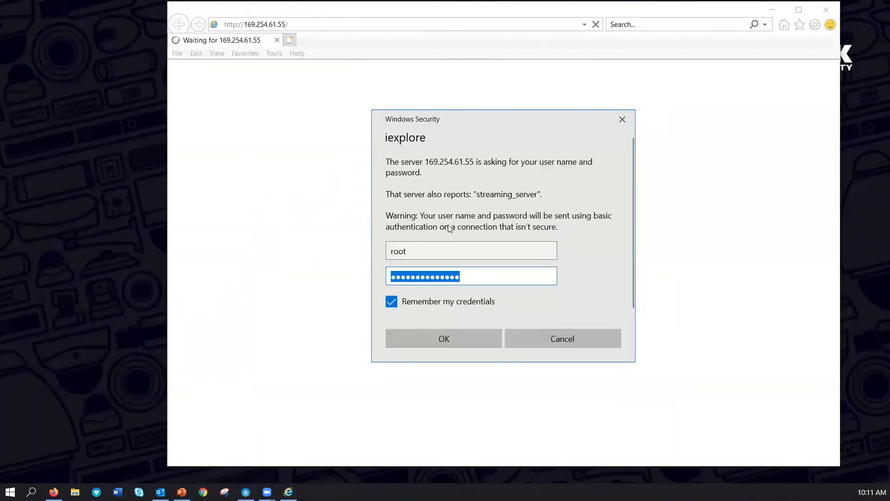
{"action": "mouse_move", "coordinate": [570, 308]}
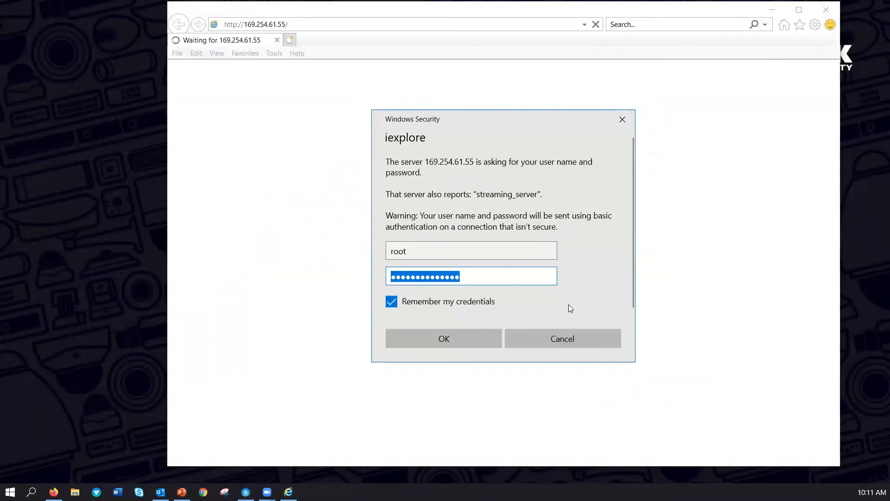
{"action": "mouse_move", "coordinate": [562, 339]}
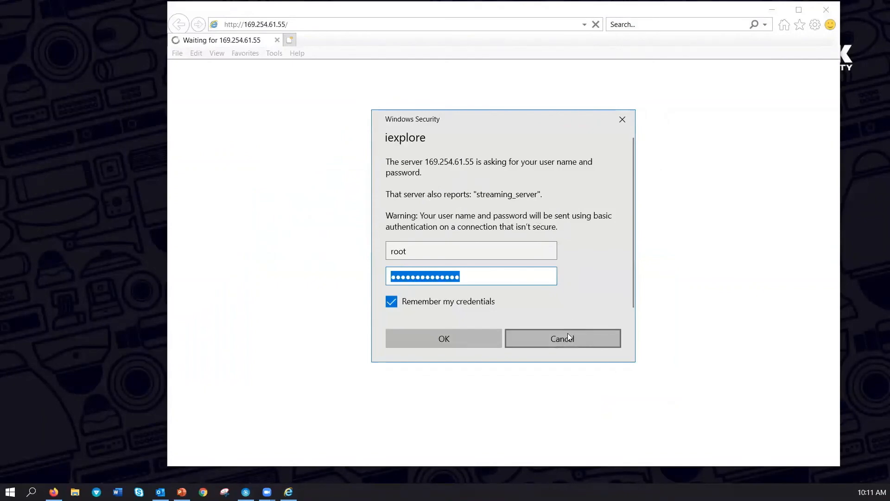